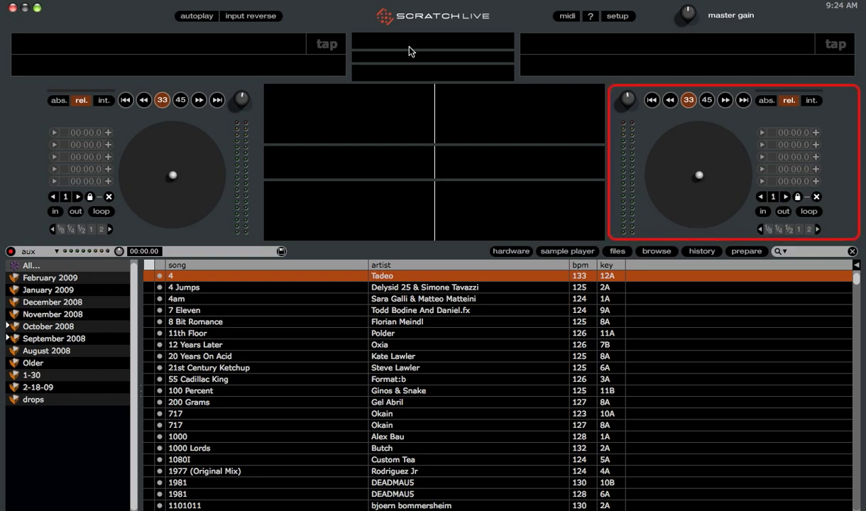
pyautogui.moveTo(245, 67)
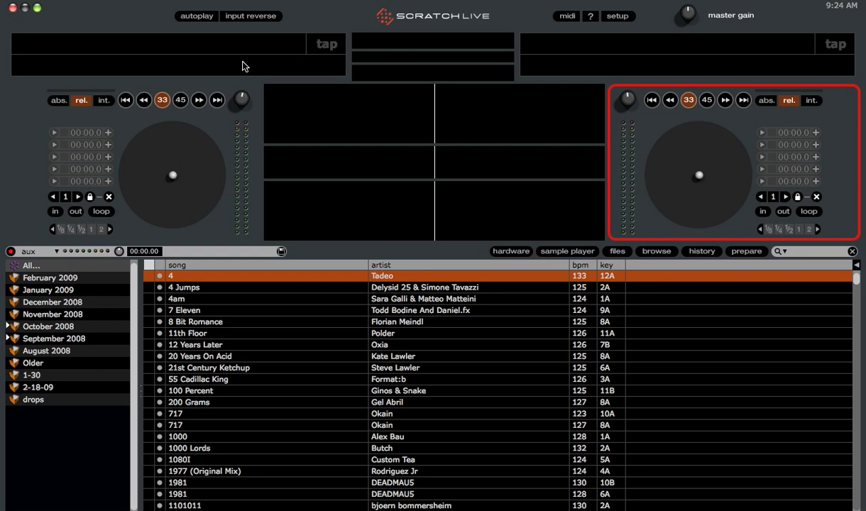
pyautogui.moveTo(8, 50)
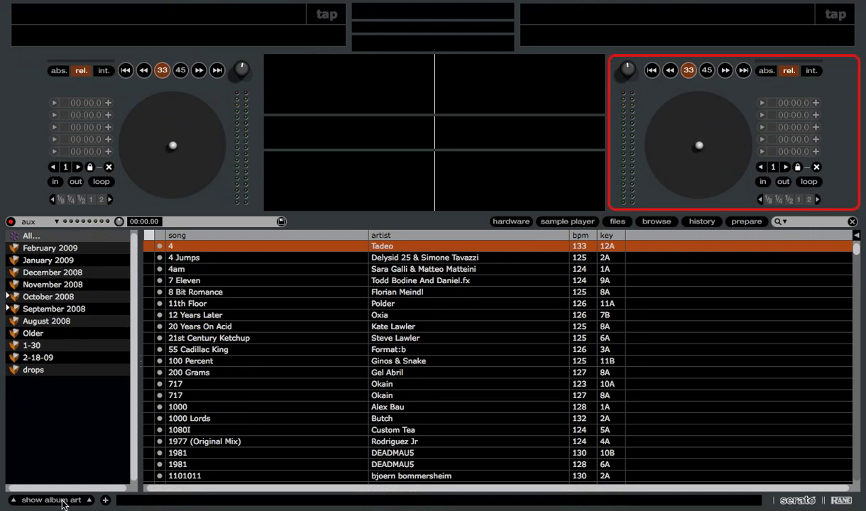
# Toggle the album art panel beneath the crate list on, off and back on.
pyautogui.click(42, 502)
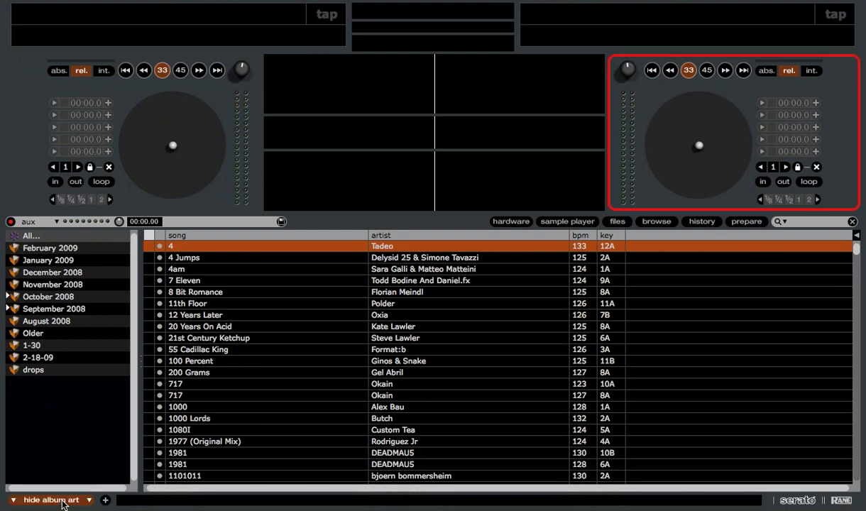
pyautogui.click(54, 502)
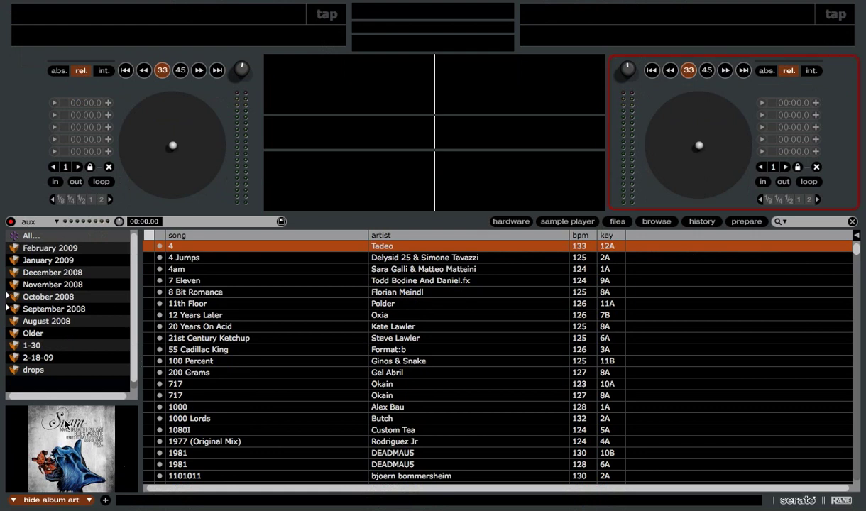
pyautogui.moveTo(80, 363)
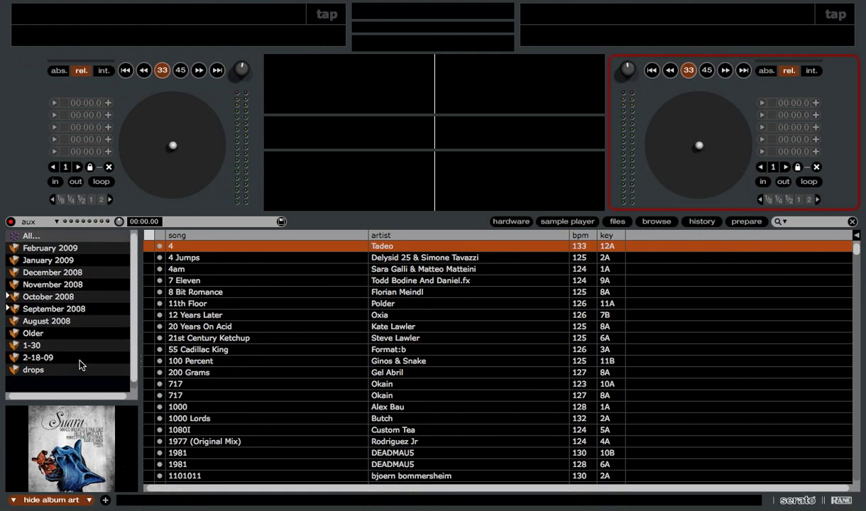
pyautogui.click(47, 500)
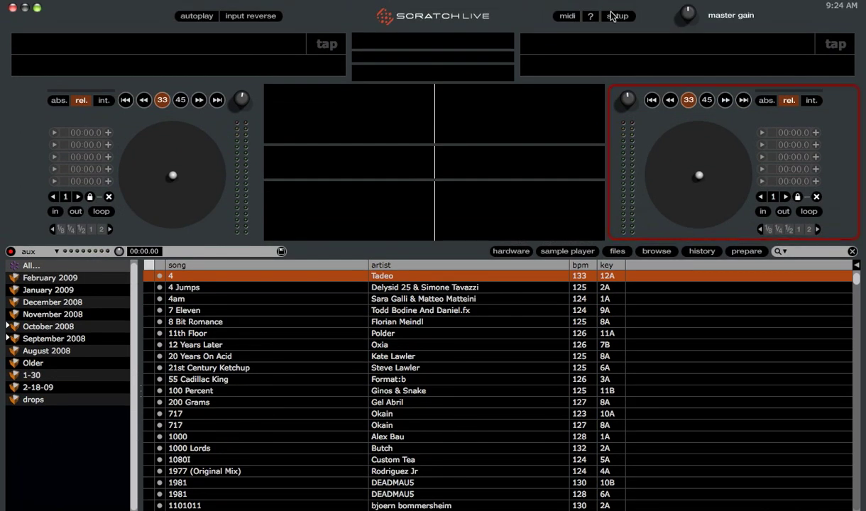
pyautogui.click(617, 16)
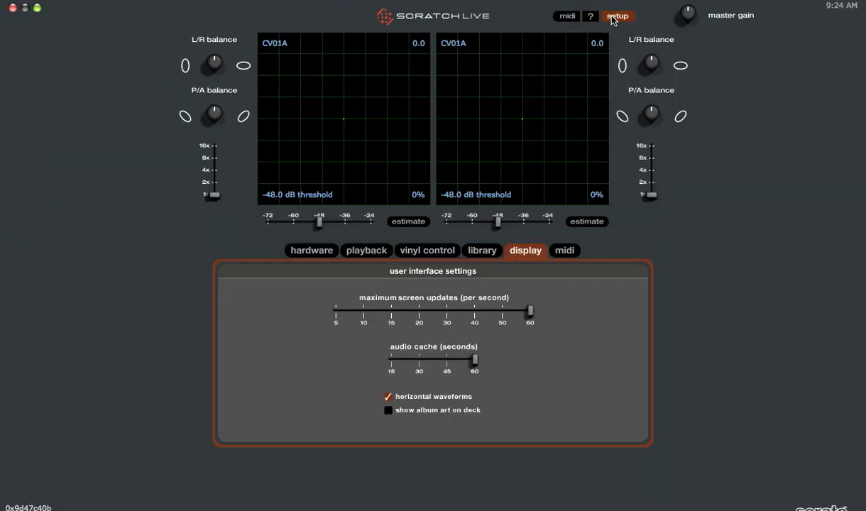
pyautogui.moveTo(525, 257)
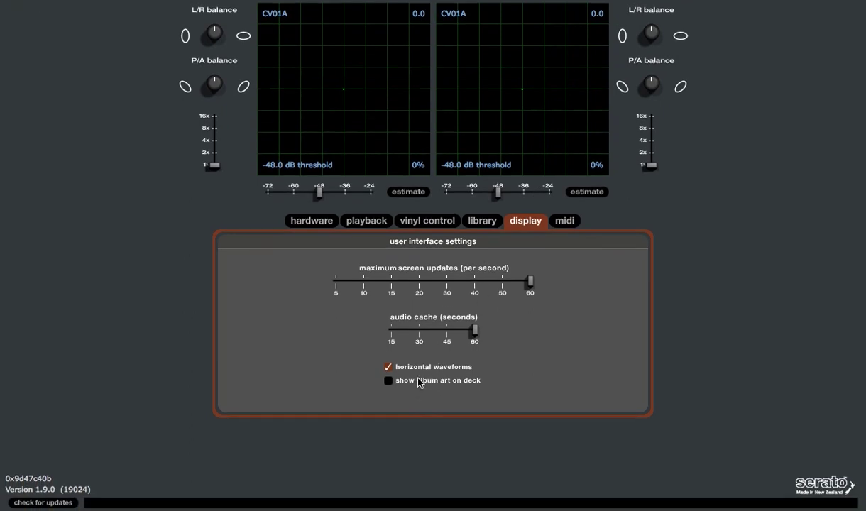
pyautogui.click(386, 380)
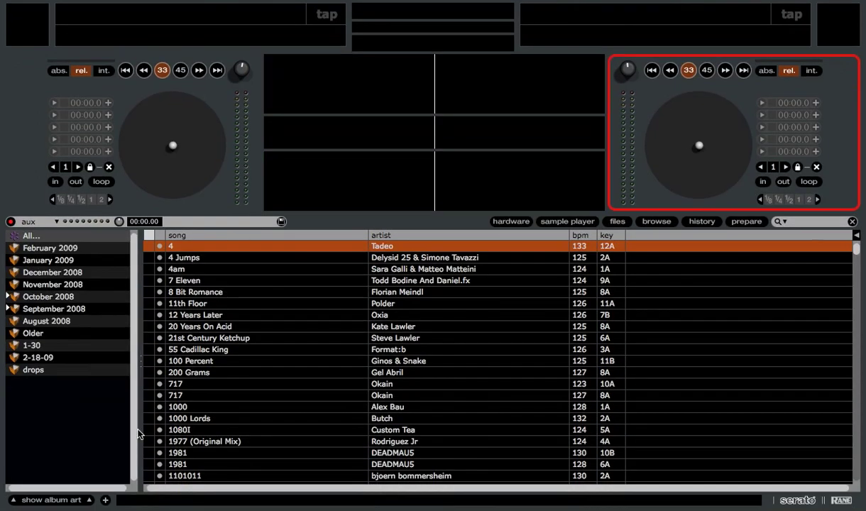
pyautogui.moveTo(125, 329)
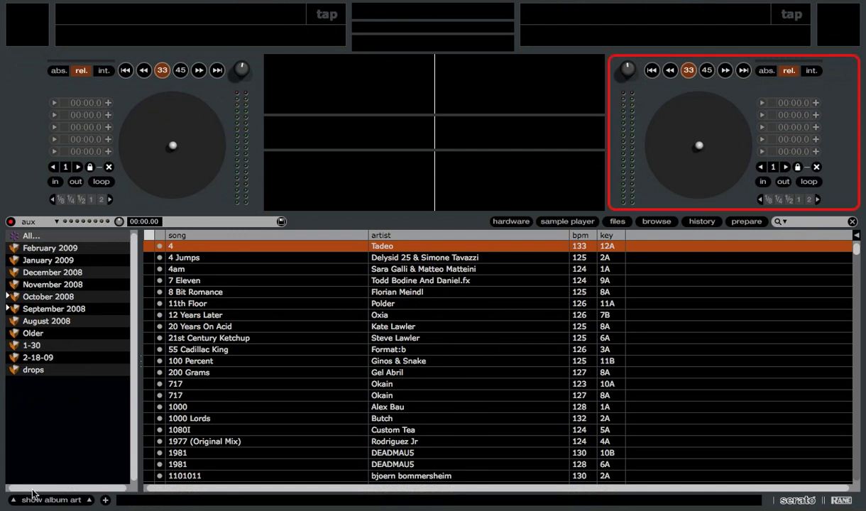
pyautogui.click(50, 501)
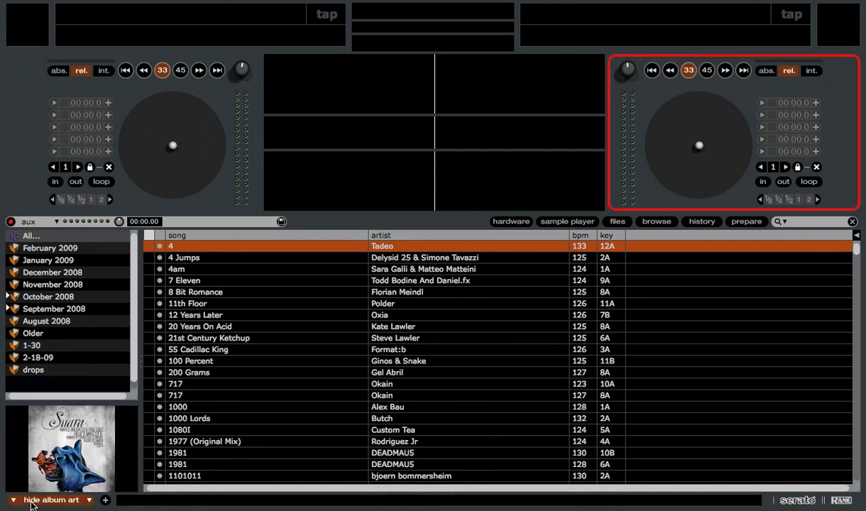
pyautogui.click(46, 503)
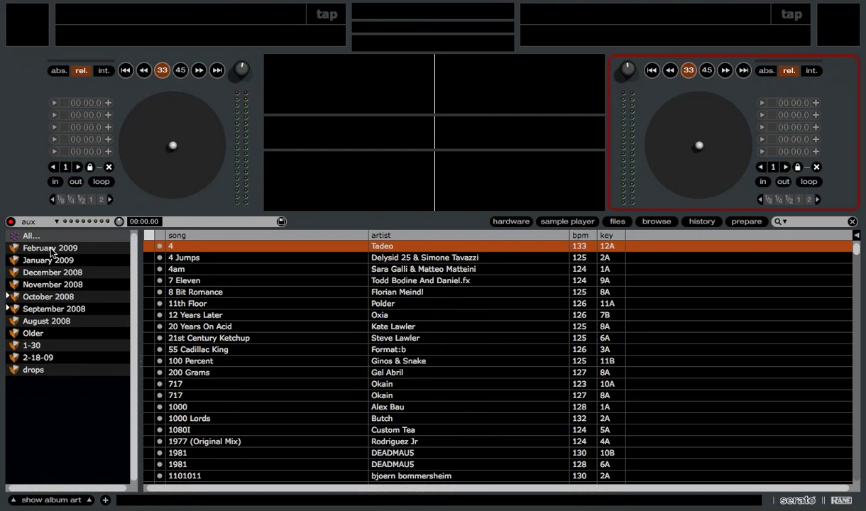
pyautogui.moveTo(25, 311)
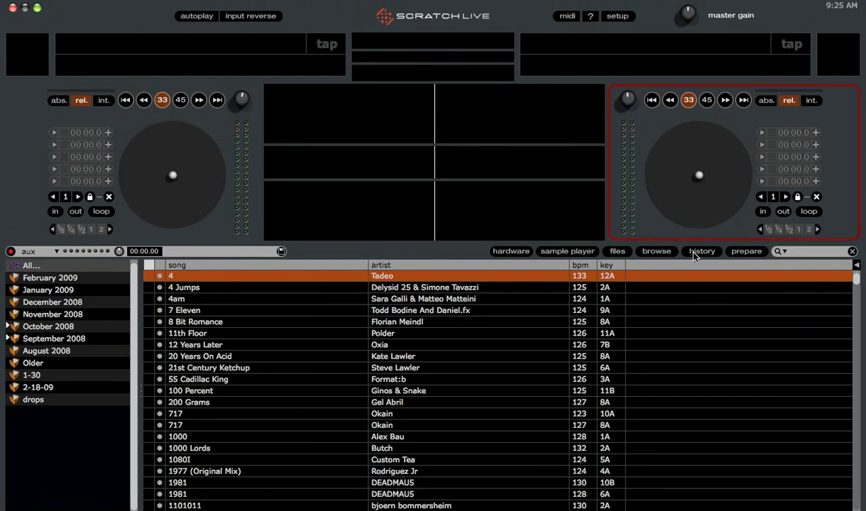
# Show tonight's history of played tracks with start times, playtime and deck.
pyautogui.click(702, 250)
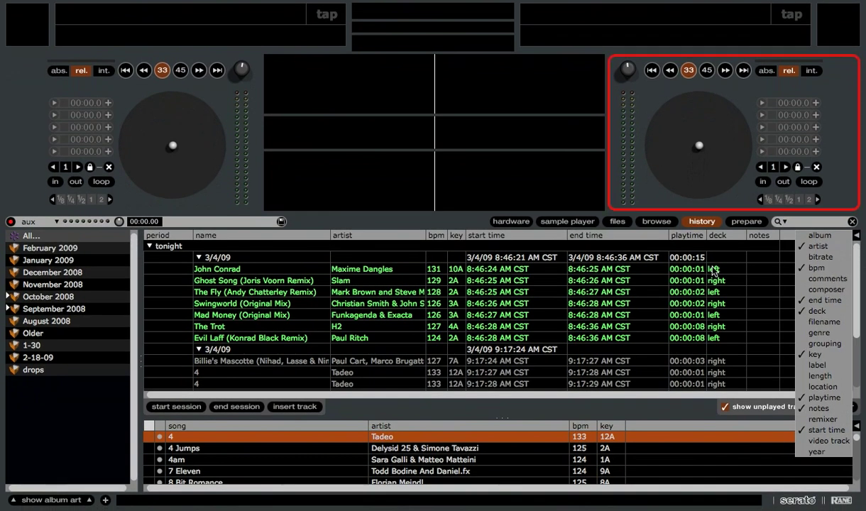
pyautogui.moveTo(764, 270)
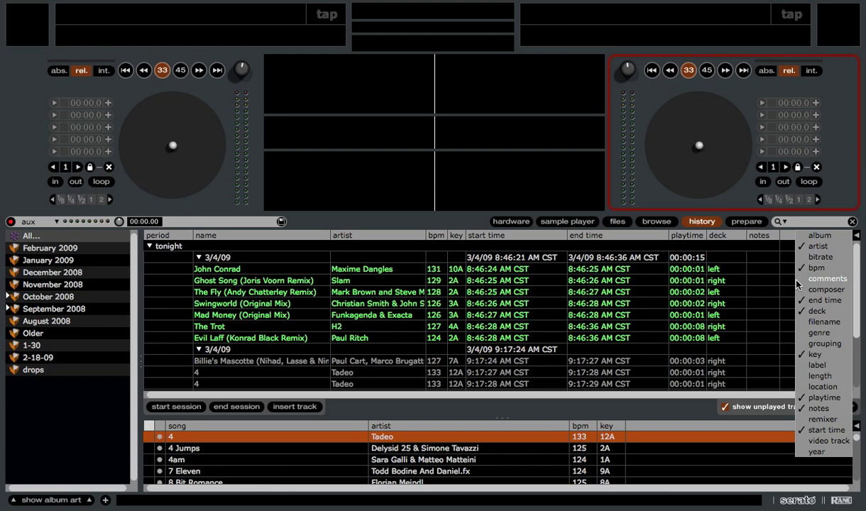
pyautogui.moveTo(768, 260)
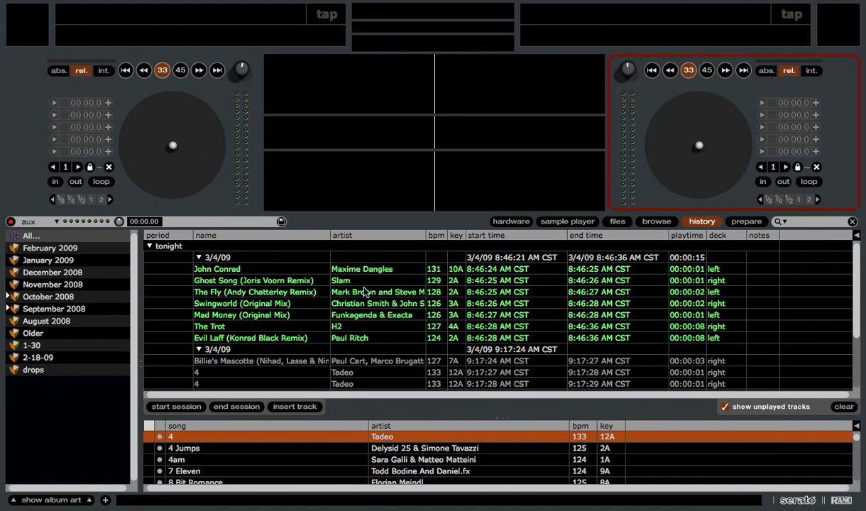
# Mark Swingworld (Original Mix) unplayed in the history, then mark it played again.
pyautogui.click(256, 292)
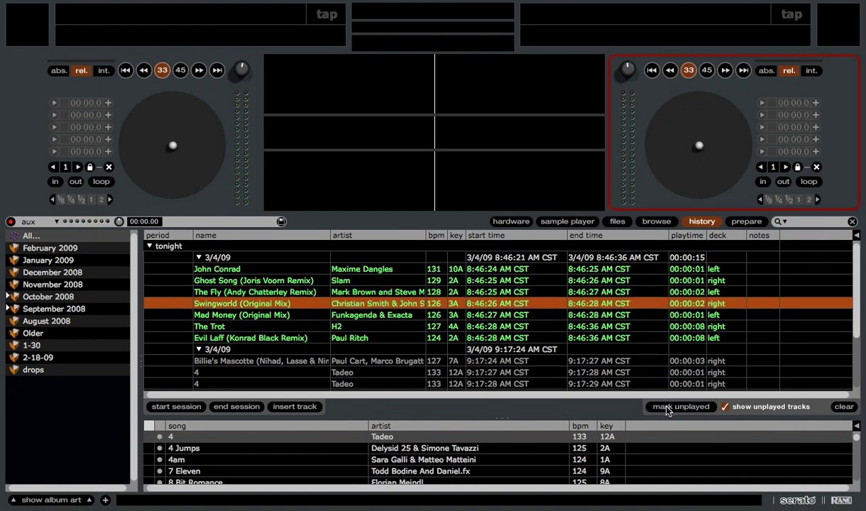
pyautogui.click(682, 406)
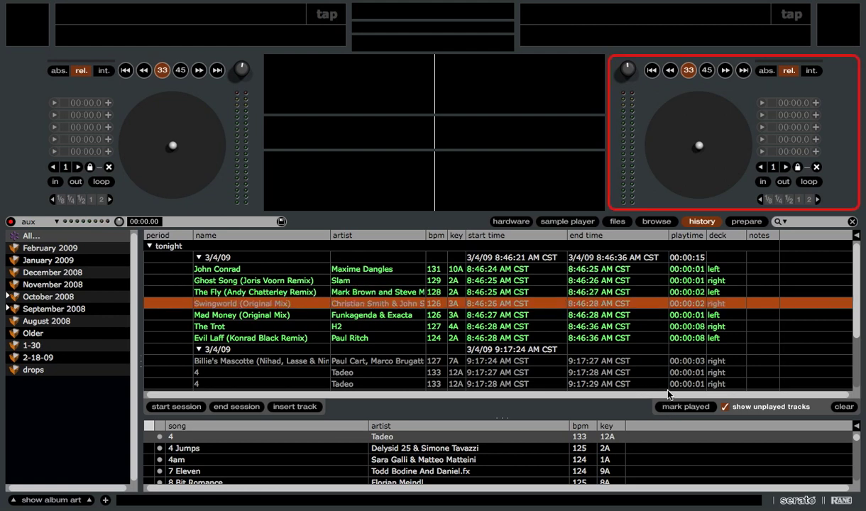
pyautogui.moveTo(685, 408)
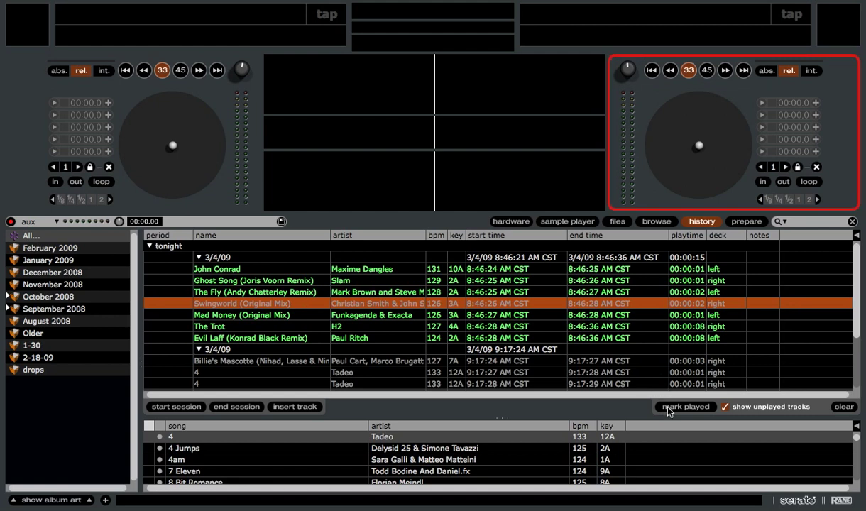
pyautogui.click(685, 406)
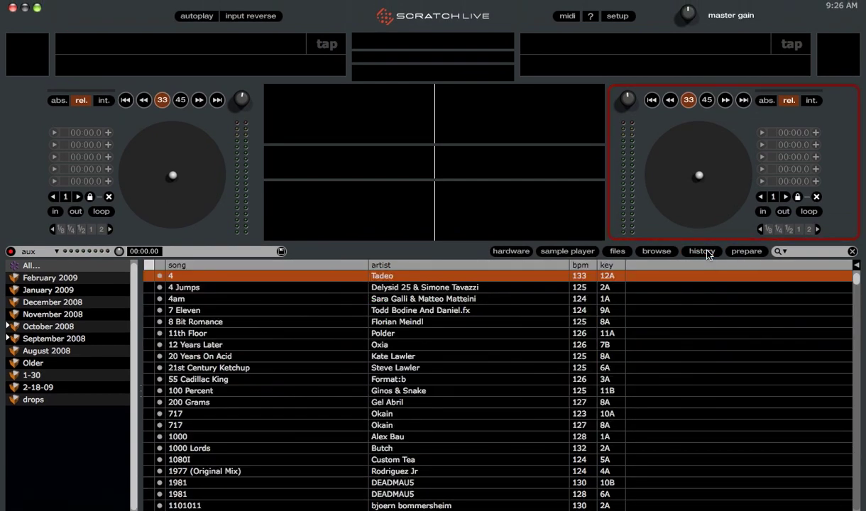
# Show the sample player's six loaded samples, then the hardware controller settings.
pyautogui.click(567, 250)
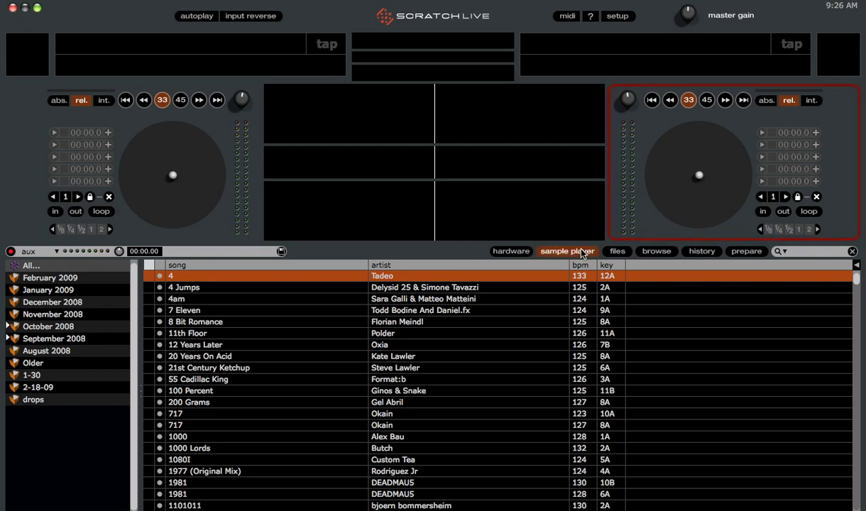
pyautogui.click(568, 250)
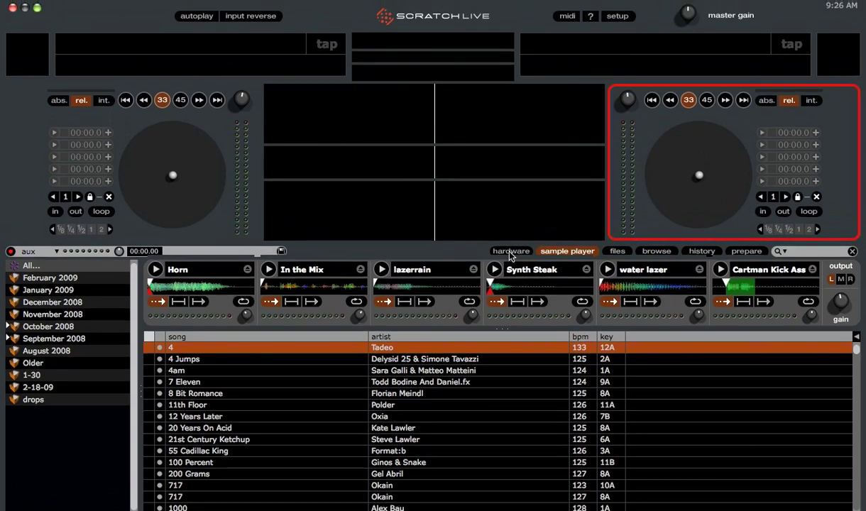
pyautogui.click(511, 250)
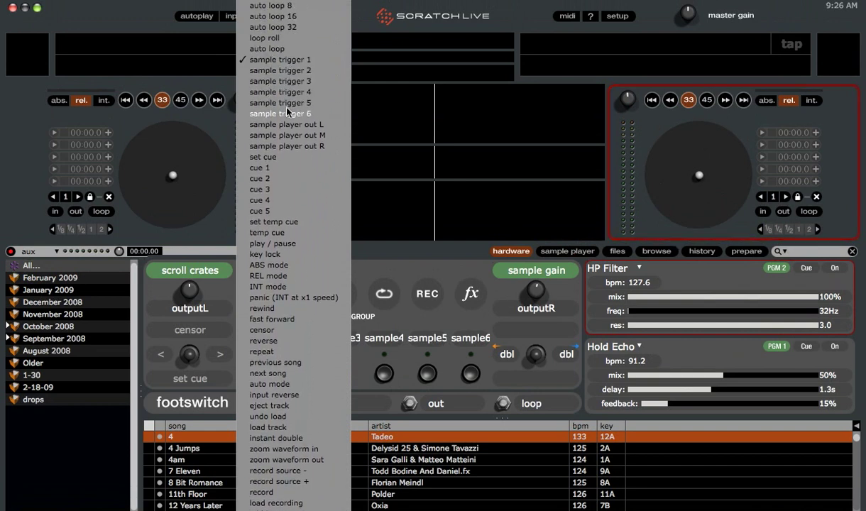
pyautogui.moveTo(319, 159)
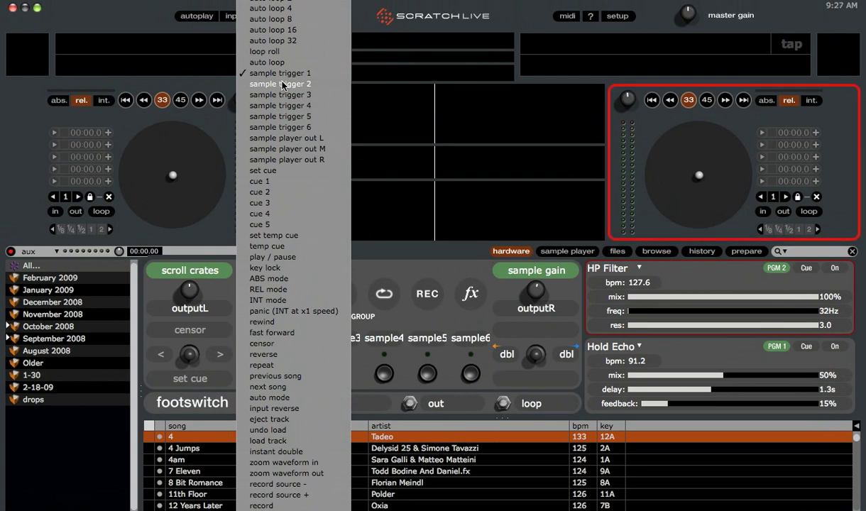
pyautogui.moveTo(295, 94)
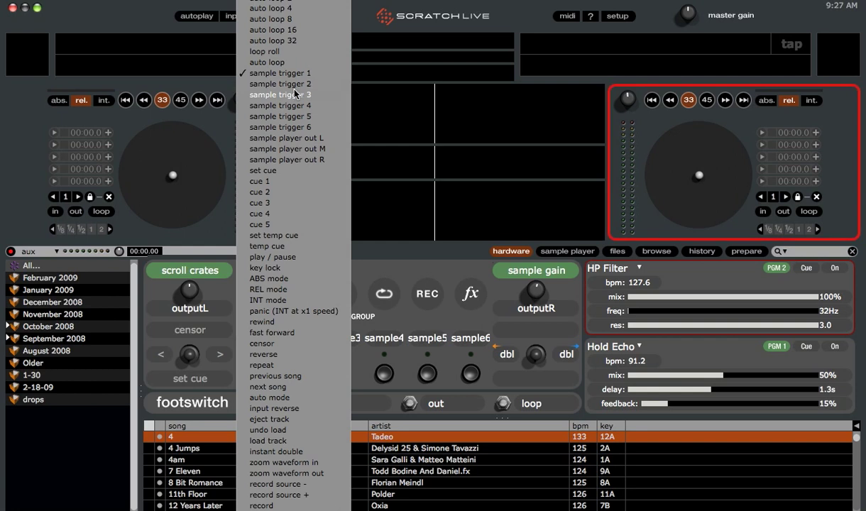
pyautogui.moveTo(282, 142)
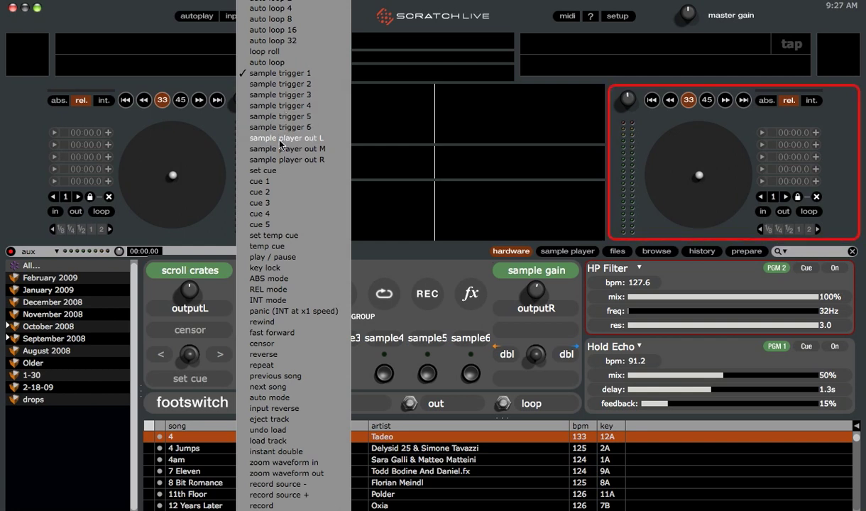
pyautogui.moveTo(285, 150)
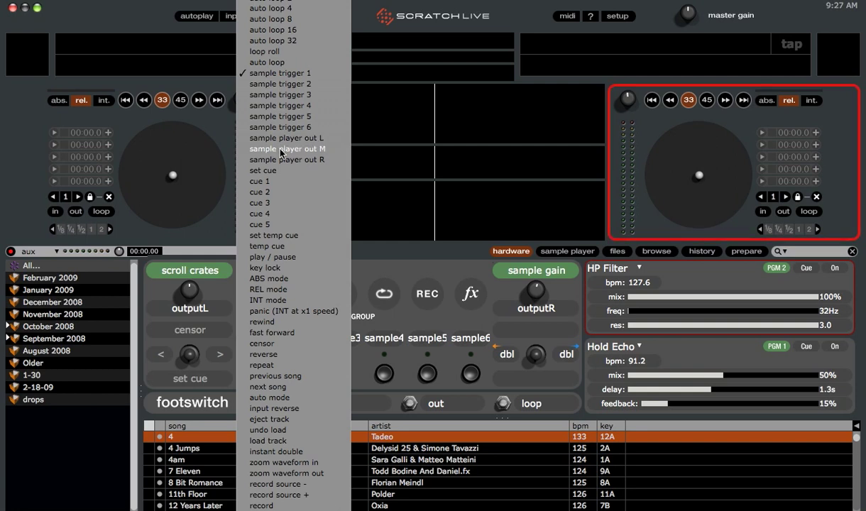
pyautogui.moveTo(287, 159)
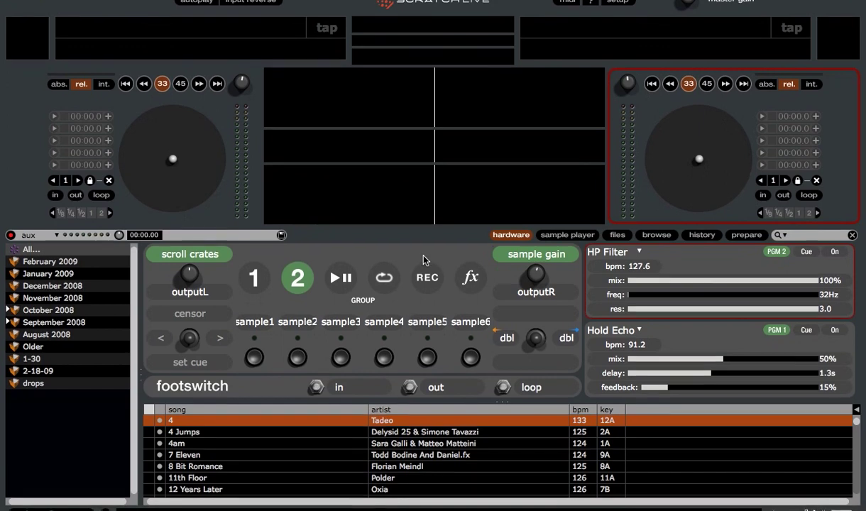
# List the functions the sample gain control can be assigned to.
pyautogui.click(536, 254)
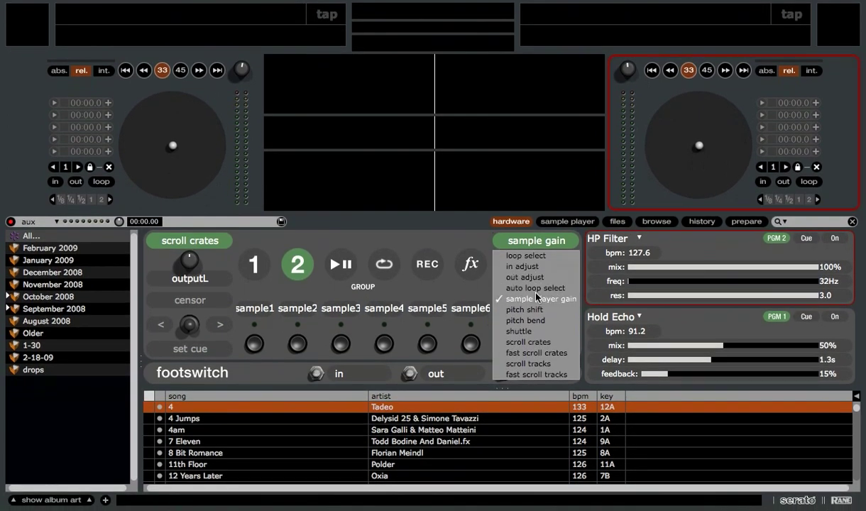
# Dismiss the assignable-functions list, returning to the sample player.
pyautogui.click(567, 250)
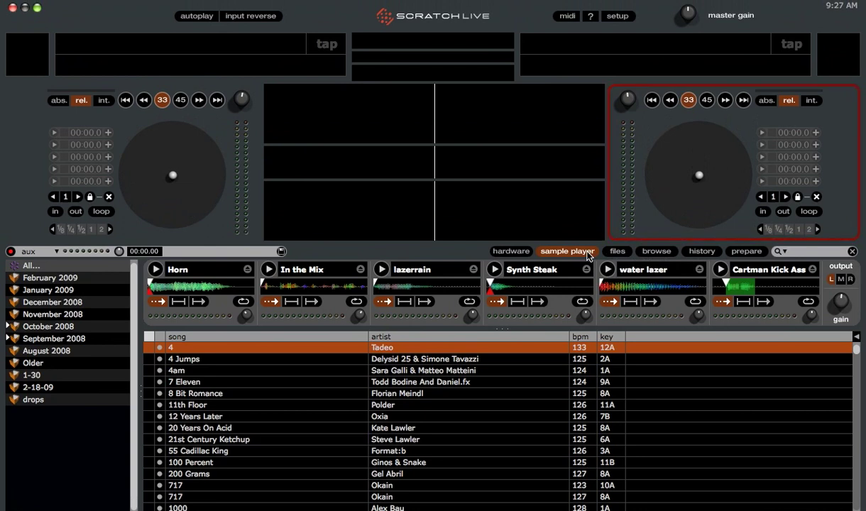
pyautogui.moveTo(594, 255)
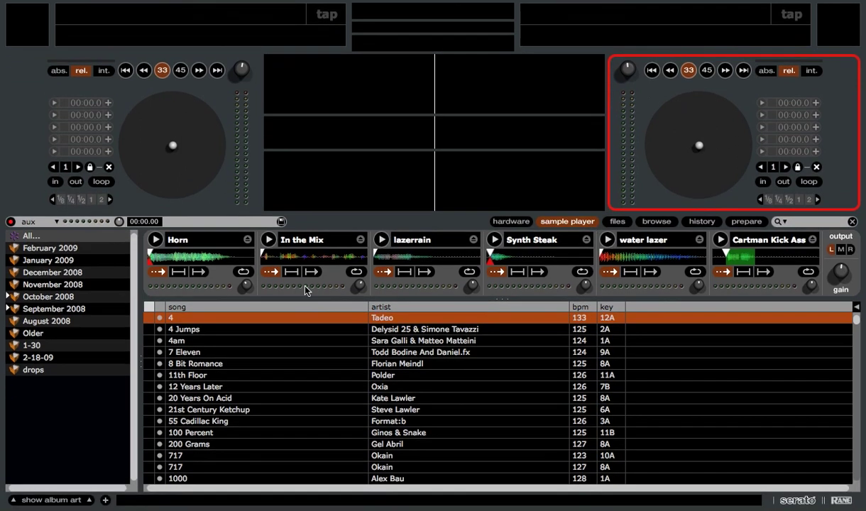
# From the February 2009 crate, adjust the left deck's pitch up then down to about -4.80%.
pyautogui.click(49, 254)
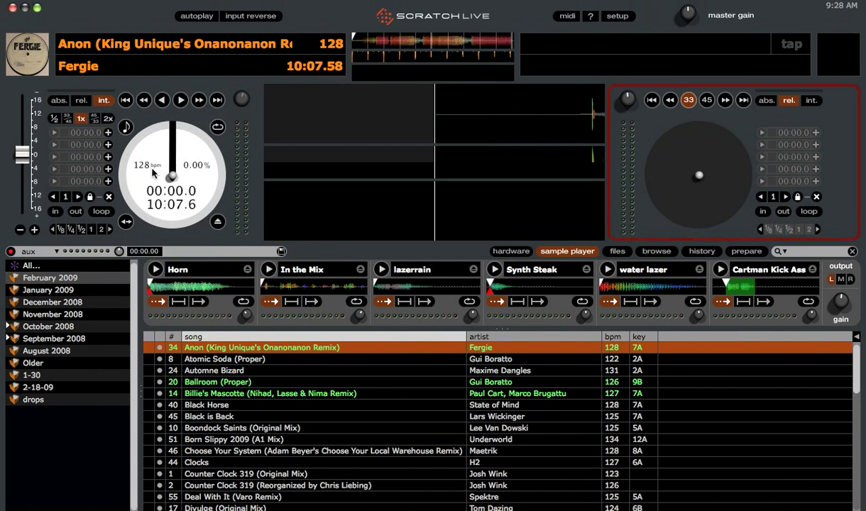
pyautogui.moveTo(21, 155)
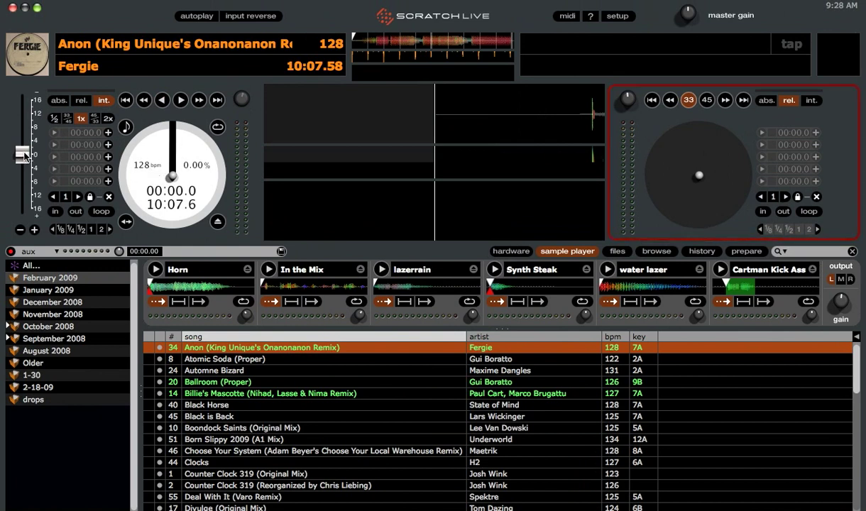
pyautogui.moveTo(23, 155); pyautogui.dragTo(23, 176)
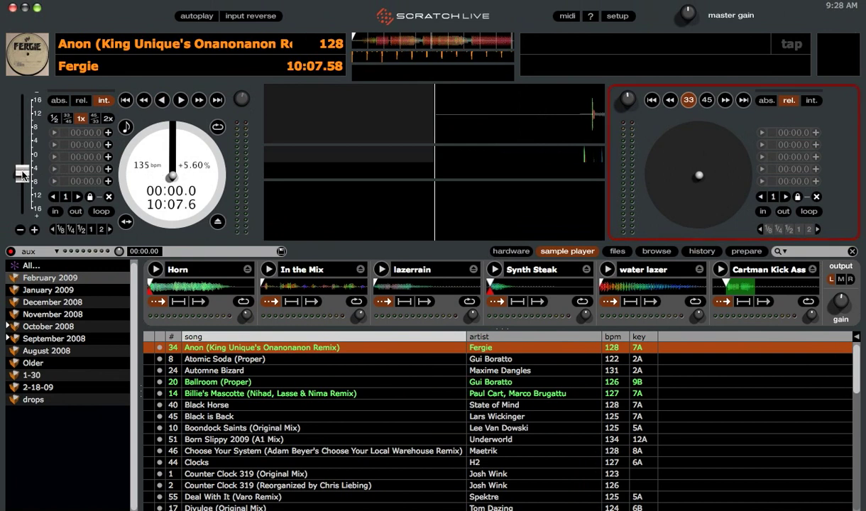
pyautogui.moveTo(22, 173); pyautogui.dragTo(22, 171)
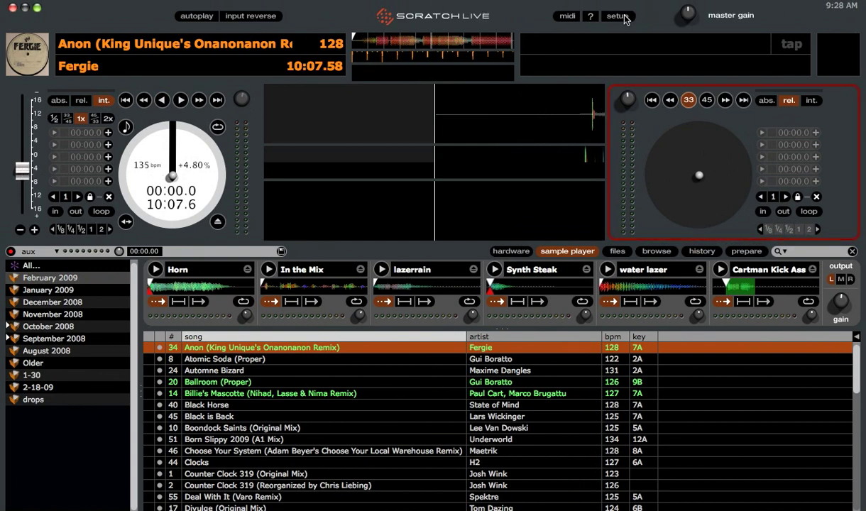
# Enable reading the iTunes Library in Setup's Library settings and collapse its crate subfolders.
pyautogui.click(618, 14)
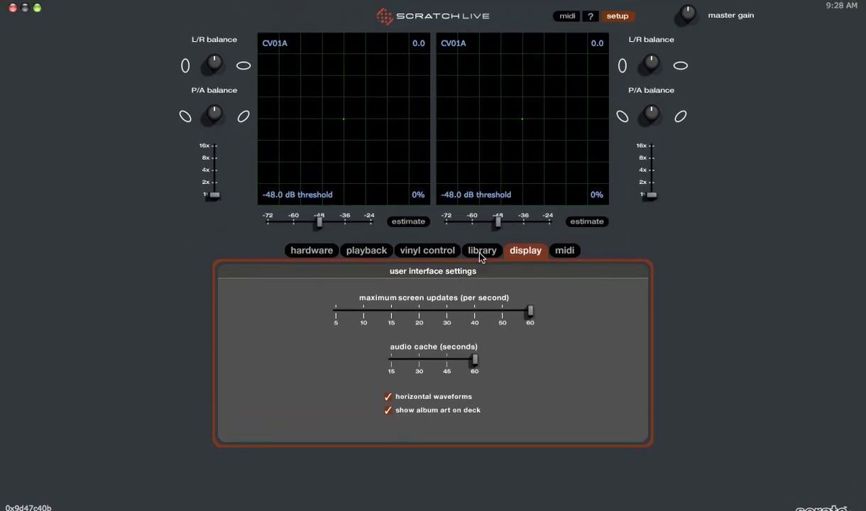
pyautogui.click(483, 250)
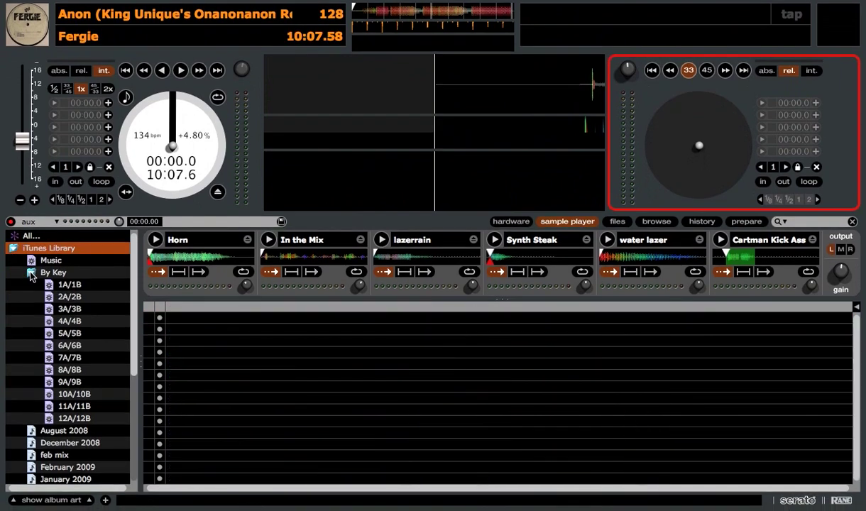
pyautogui.click(18, 272)
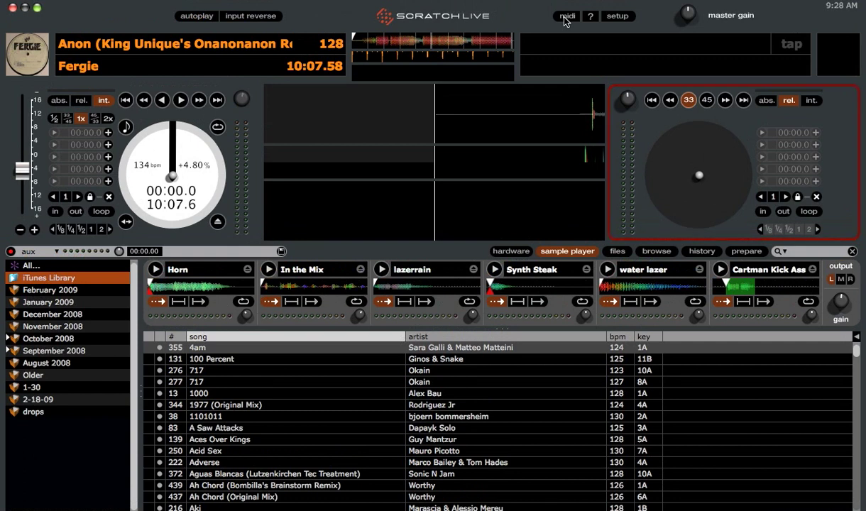
# Sort the All crate's tracks alphabetically by song title.
pyautogui.click(563, 15)
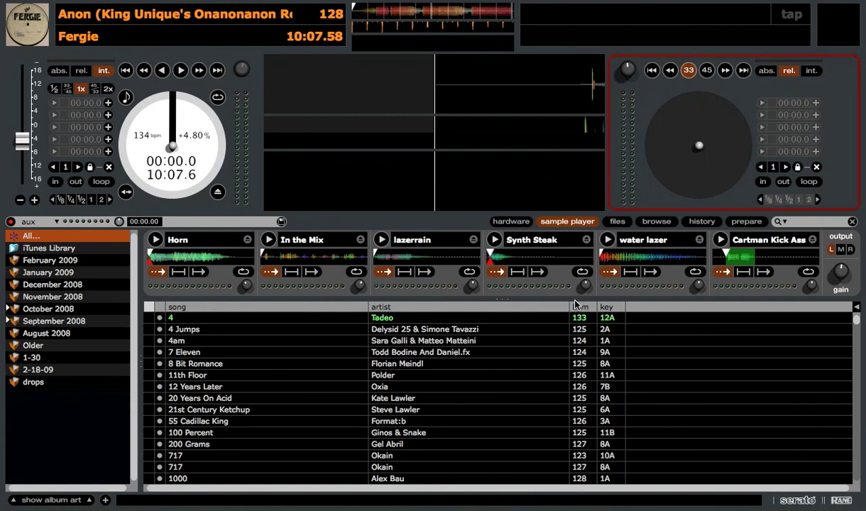
pyautogui.moveTo(574, 309)
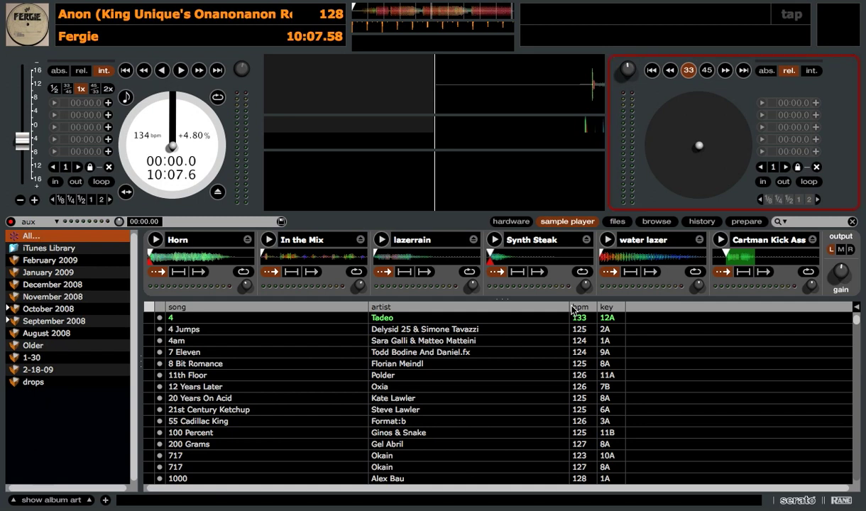
pyautogui.click(614, 16)
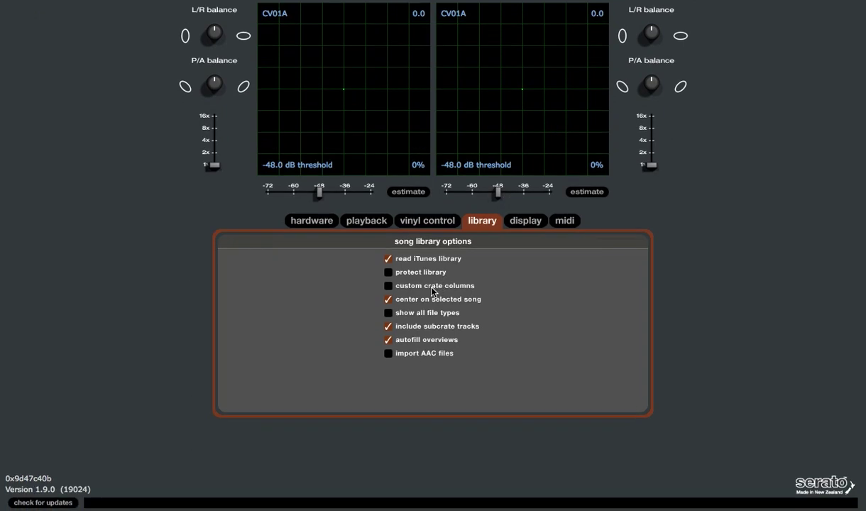
pyautogui.moveTo(469, 290)
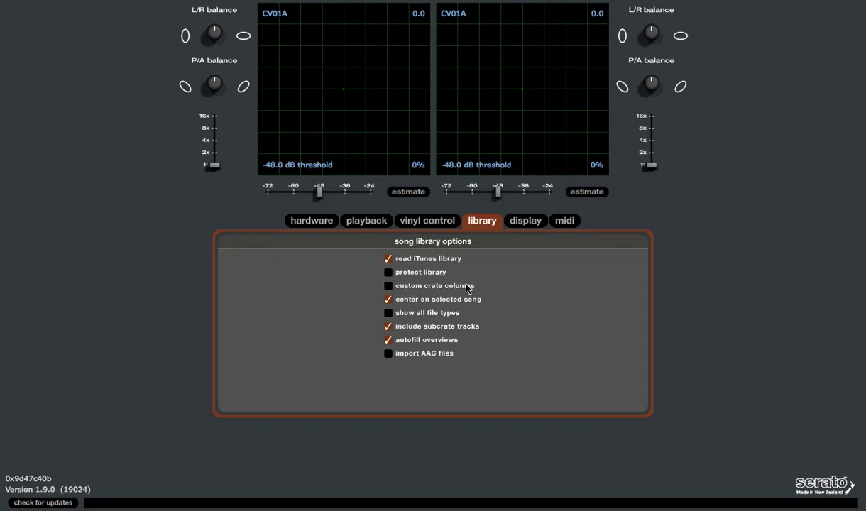
pyautogui.moveTo(434, 287)
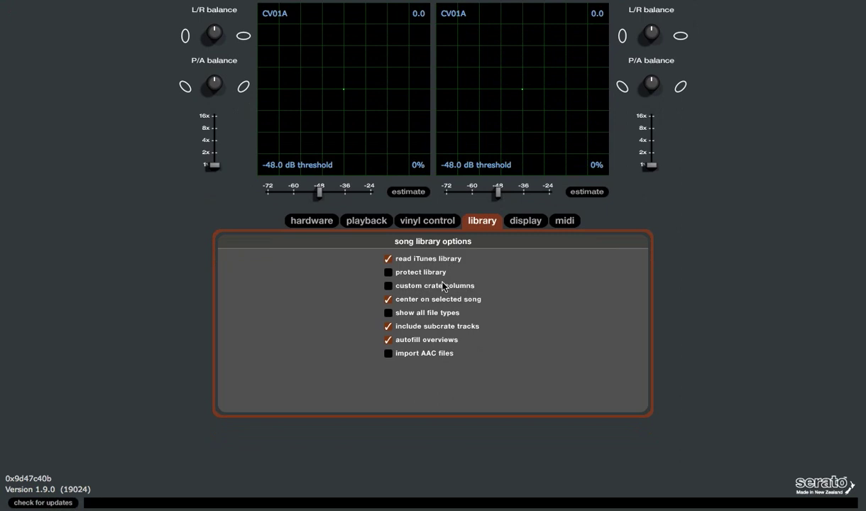
pyautogui.click(618, 15)
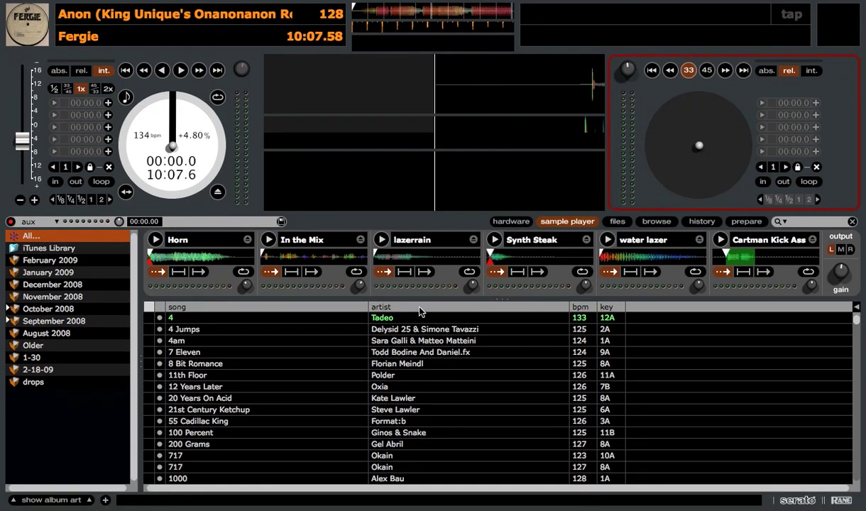
pyautogui.moveTo(637, 312)
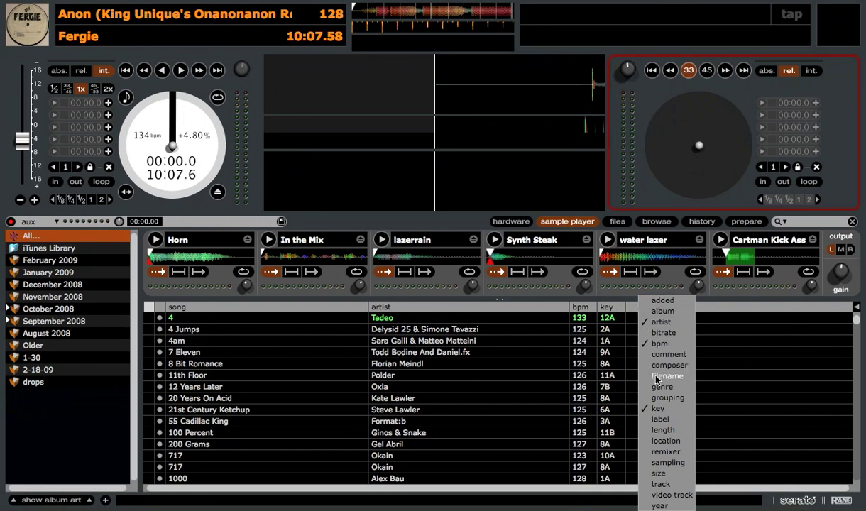
# Add the Genre column to the All crate's track list.
pyautogui.click(661, 386)
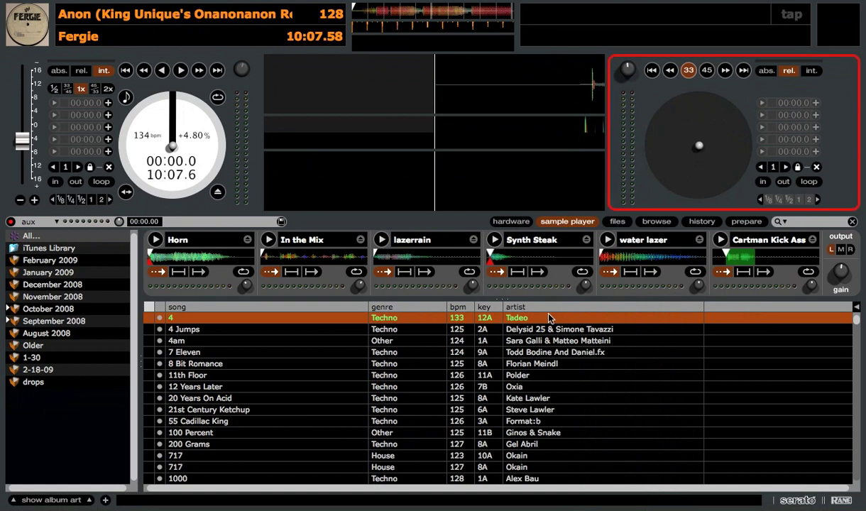
pyautogui.moveTo(203, 304)
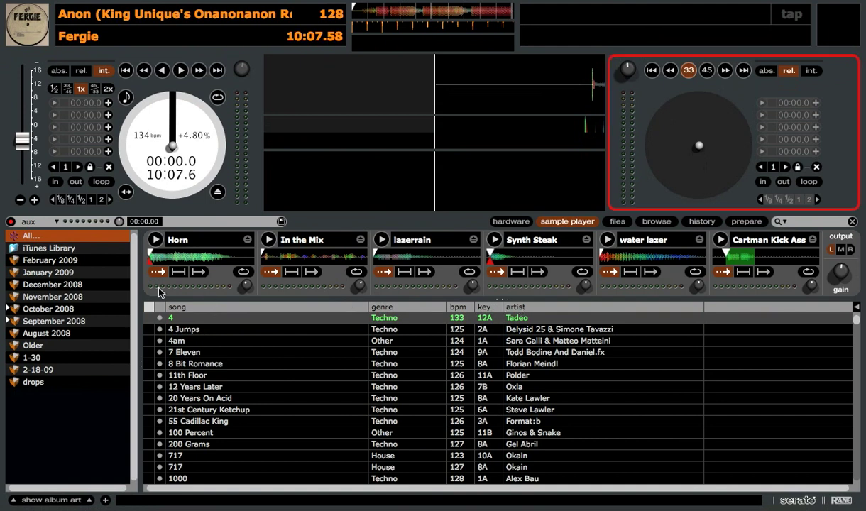
# Check that the February 2009 and January 2009 crates show the Song, Genre, BPM, Key, Artist columns.
pyautogui.click(49, 260)
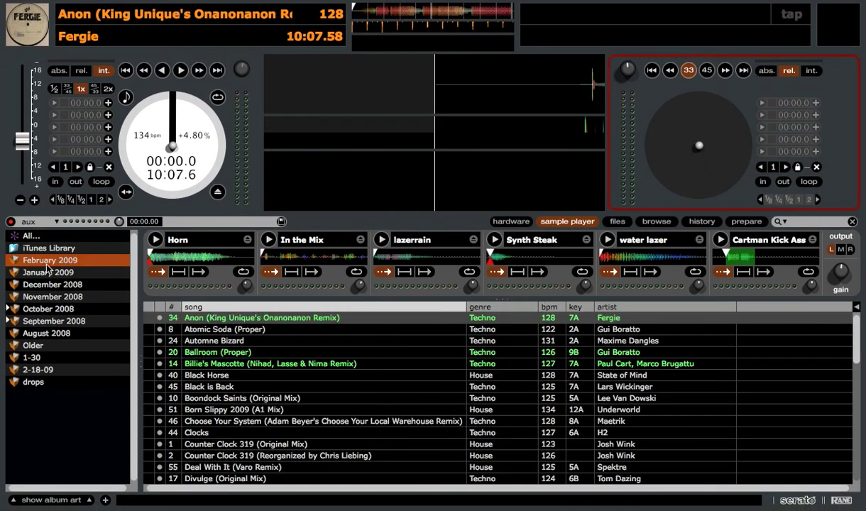
pyautogui.click(47, 272)
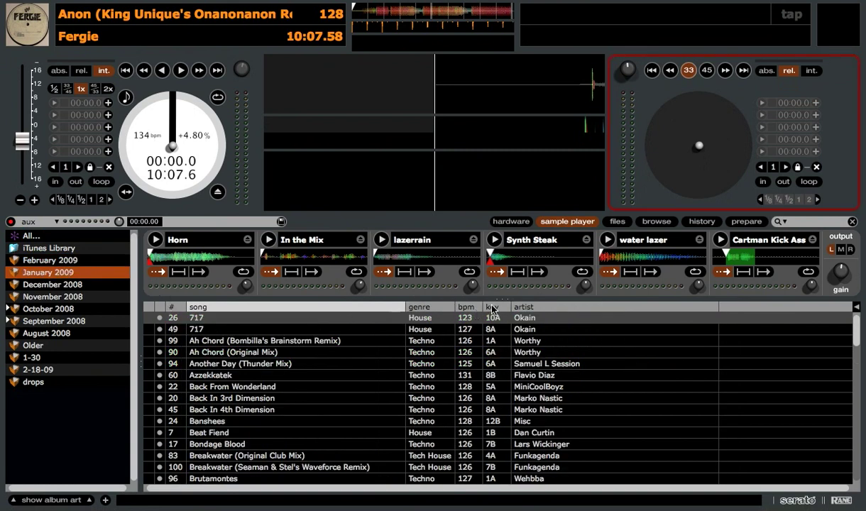
pyautogui.moveTo(510, 310)
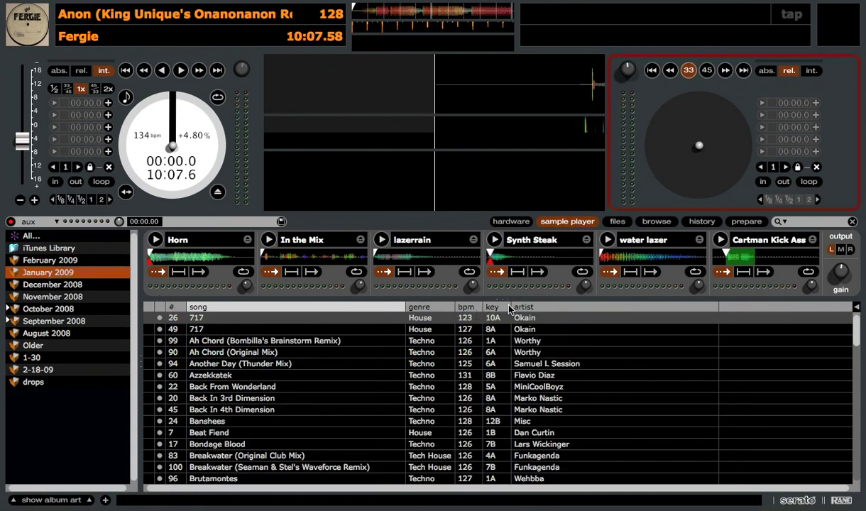